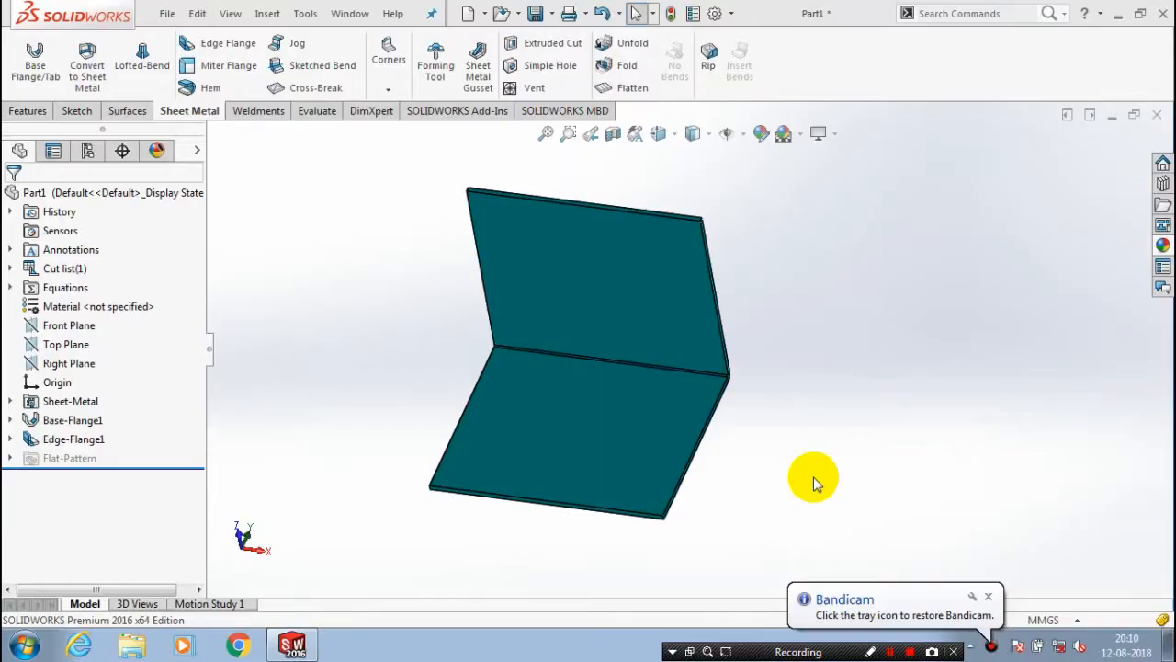
{"action": "mouse_move", "coordinate": [800, 280]}
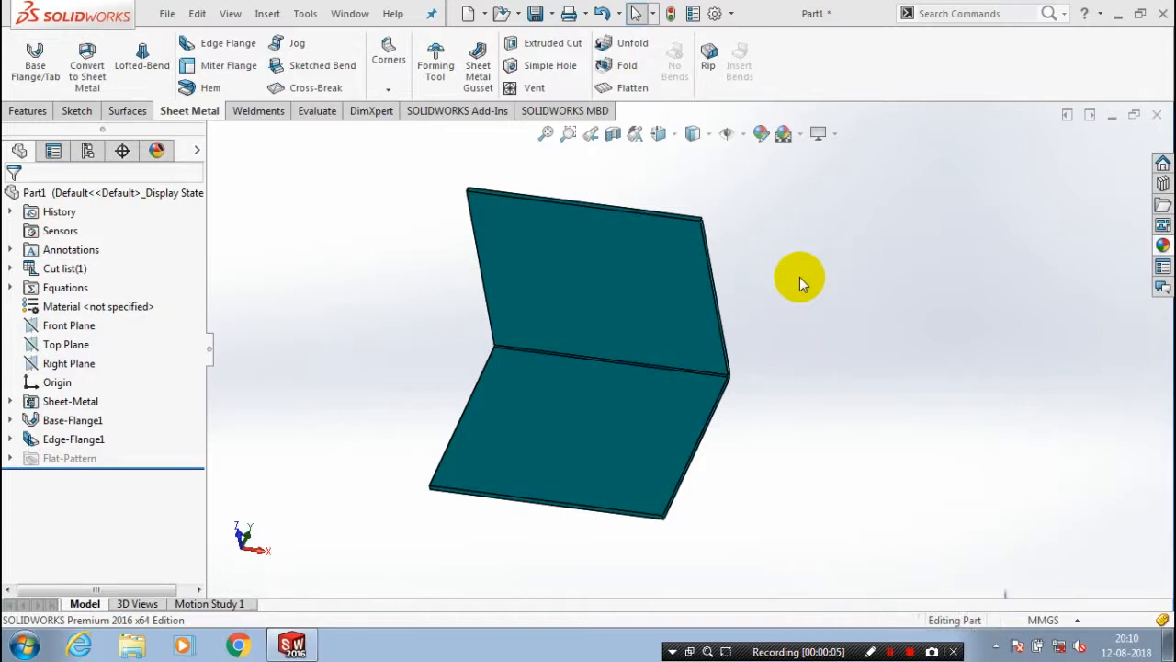
{"action": "mouse_move", "coordinate": [436, 156]}
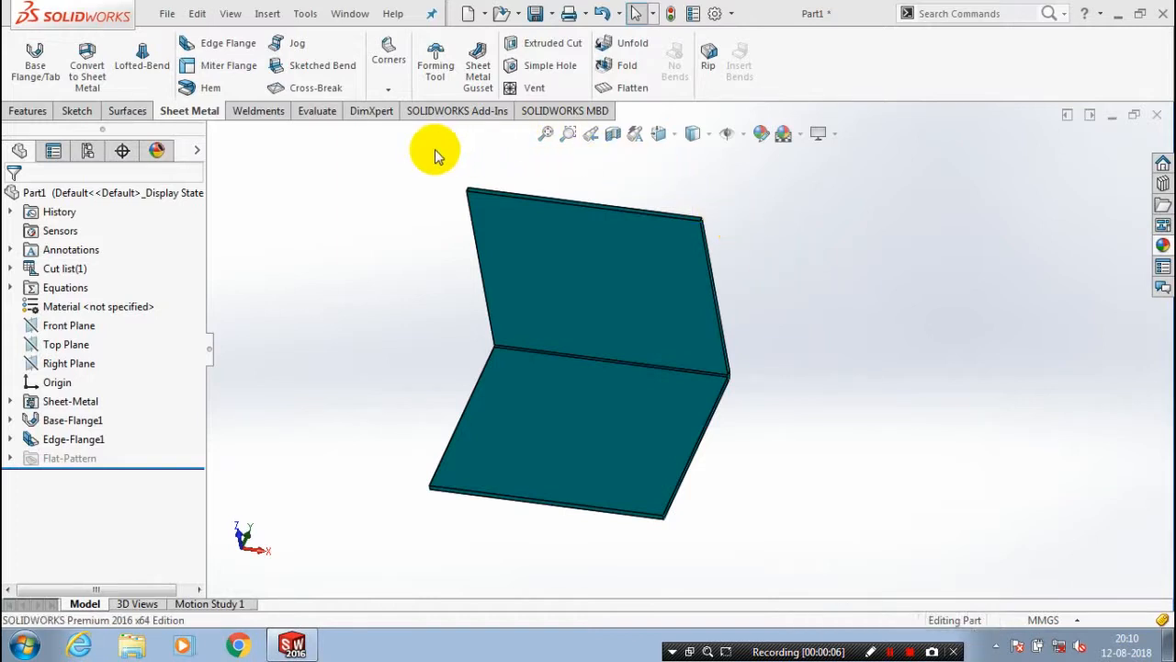
Show the Corners dropdown with Closed, Welded, Break-Corner and Corner Relief options.
{"action": "left_click", "coordinate": [388, 87]}
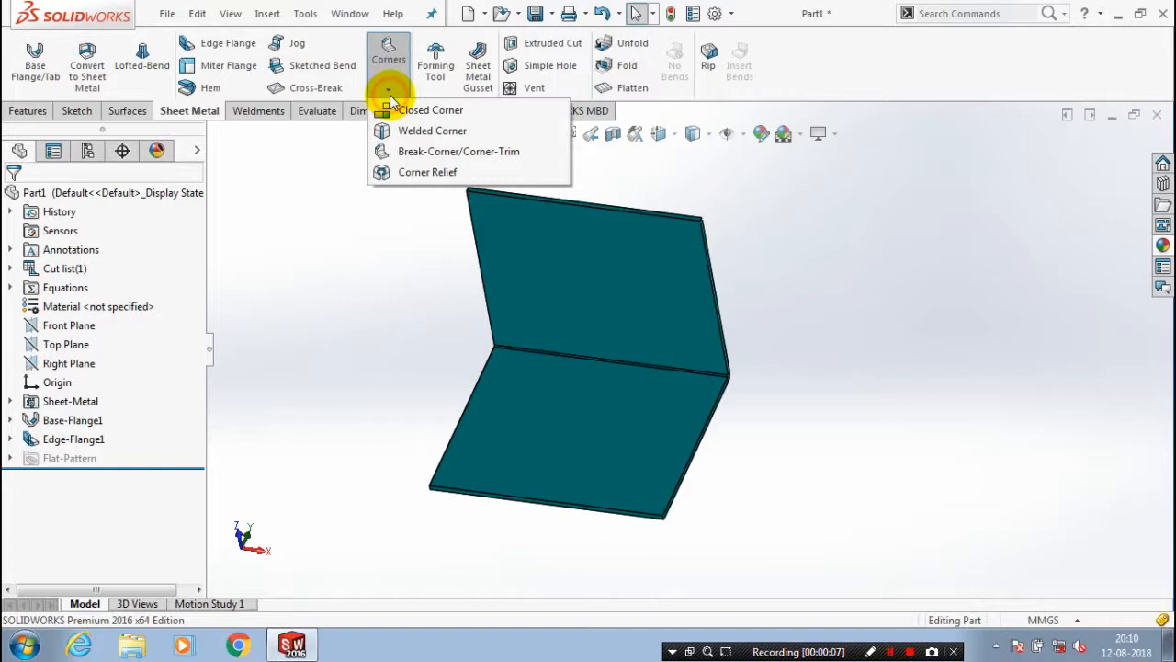
{"action": "mouse_move", "coordinate": [451, 152]}
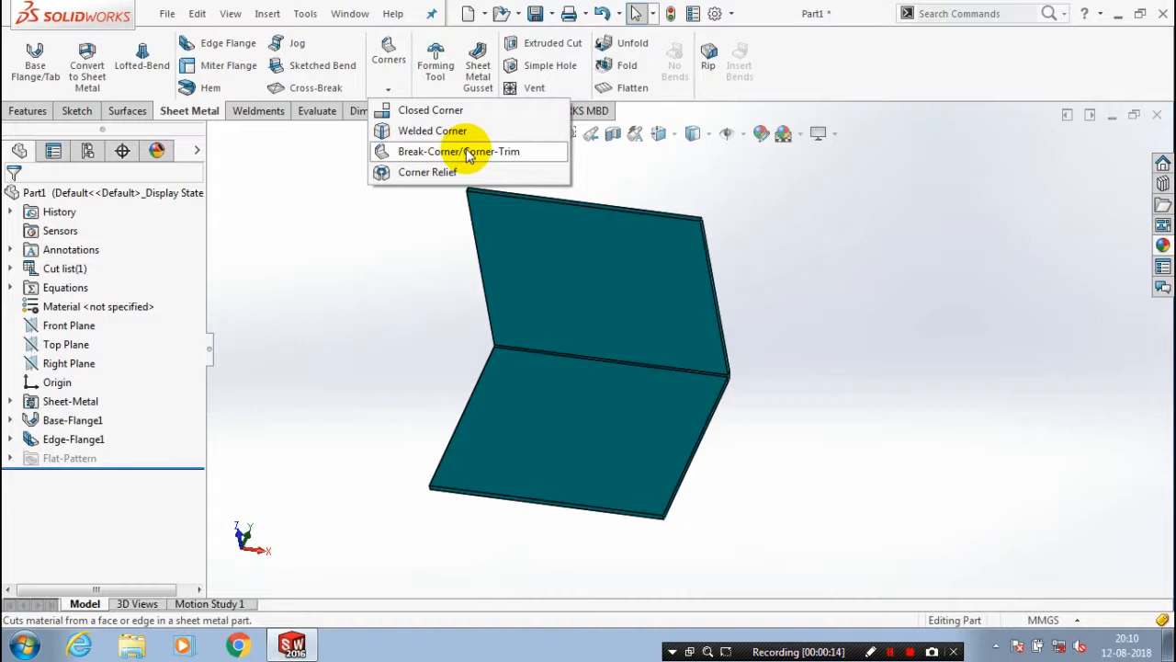
Add a chamfer-type Break-Corner1 on the upright flange's right top corner edge.
{"action": "left_click", "coordinate": [459, 150]}
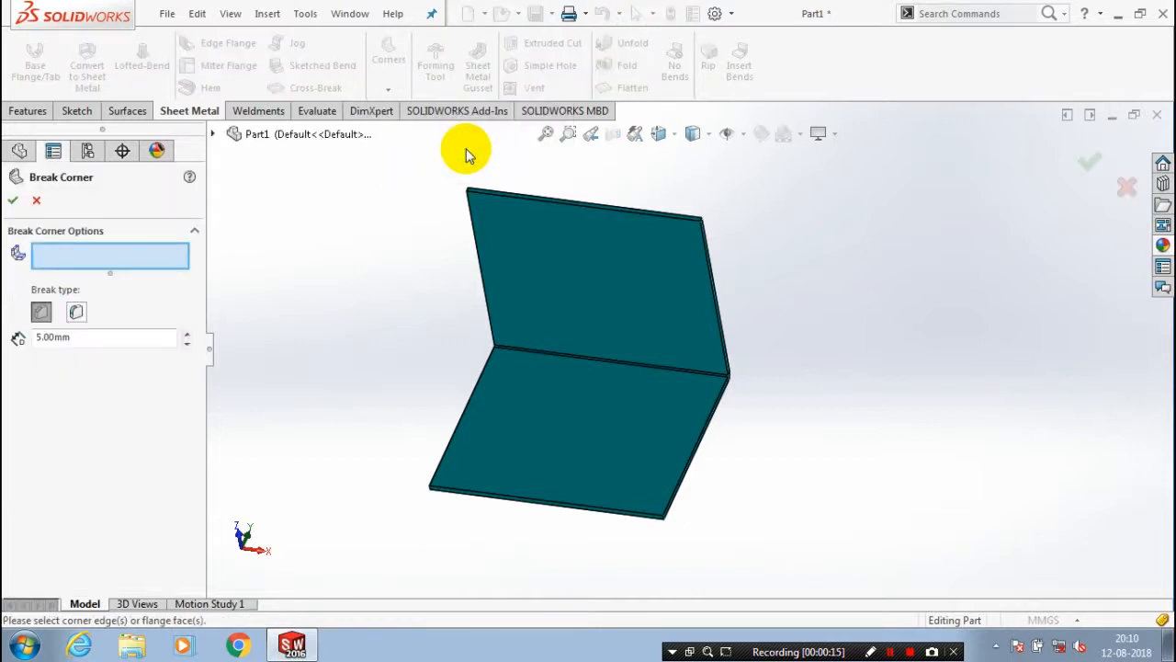
{"action": "mouse_move", "coordinate": [690, 188]}
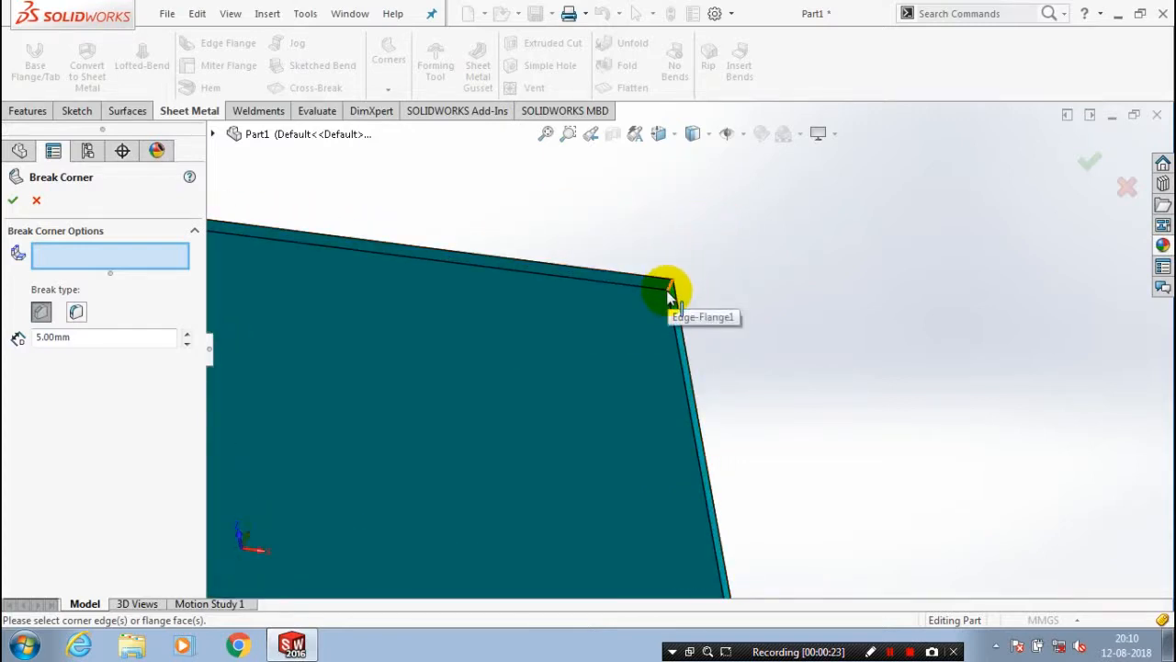
{"action": "left_click", "coordinate": [669, 292]}
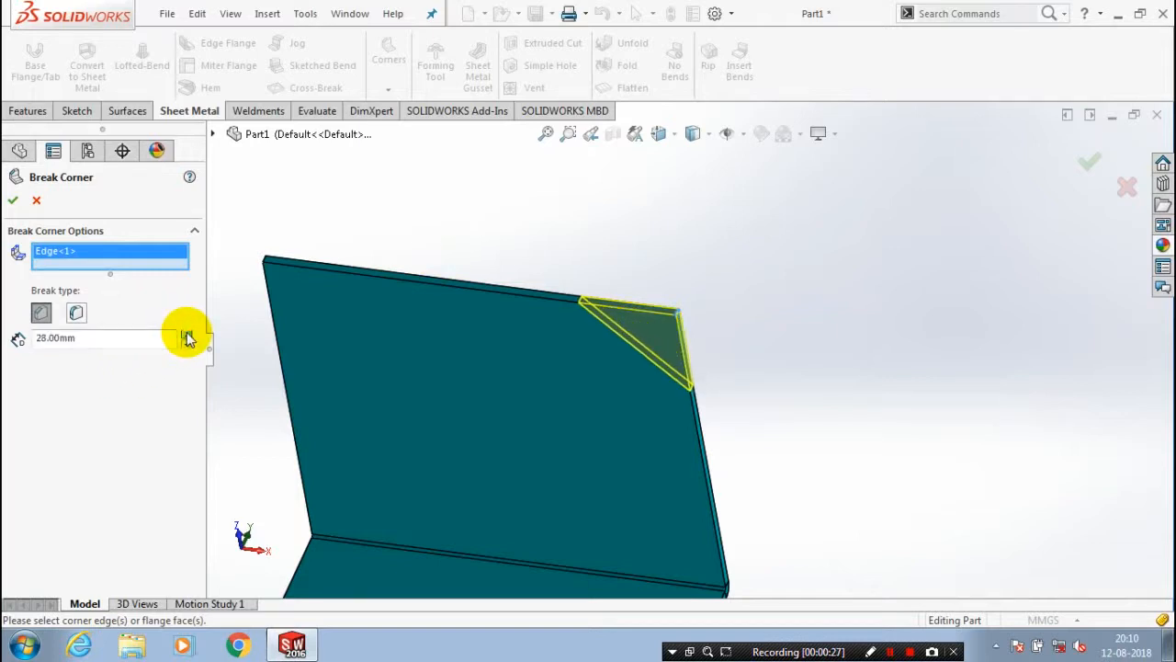
{"action": "left_click", "coordinate": [186, 333]}
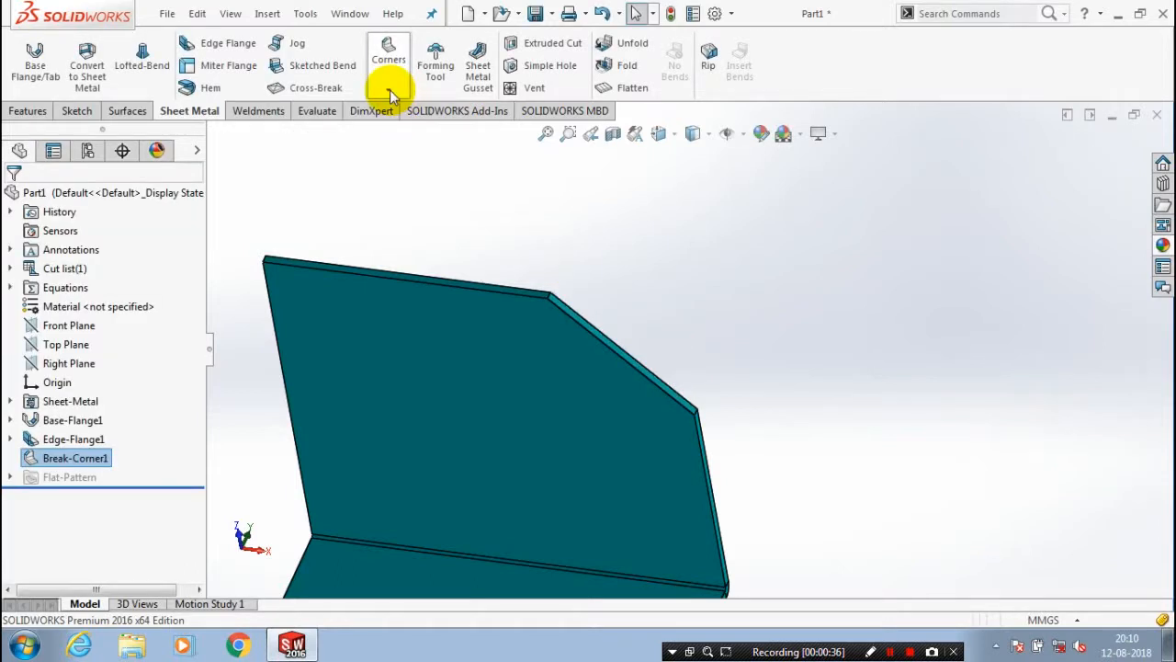
Add Break-Corner2, a 45 mm fillet, on the flange's left top corner.
{"action": "left_click", "coordinate": [388, 58]}
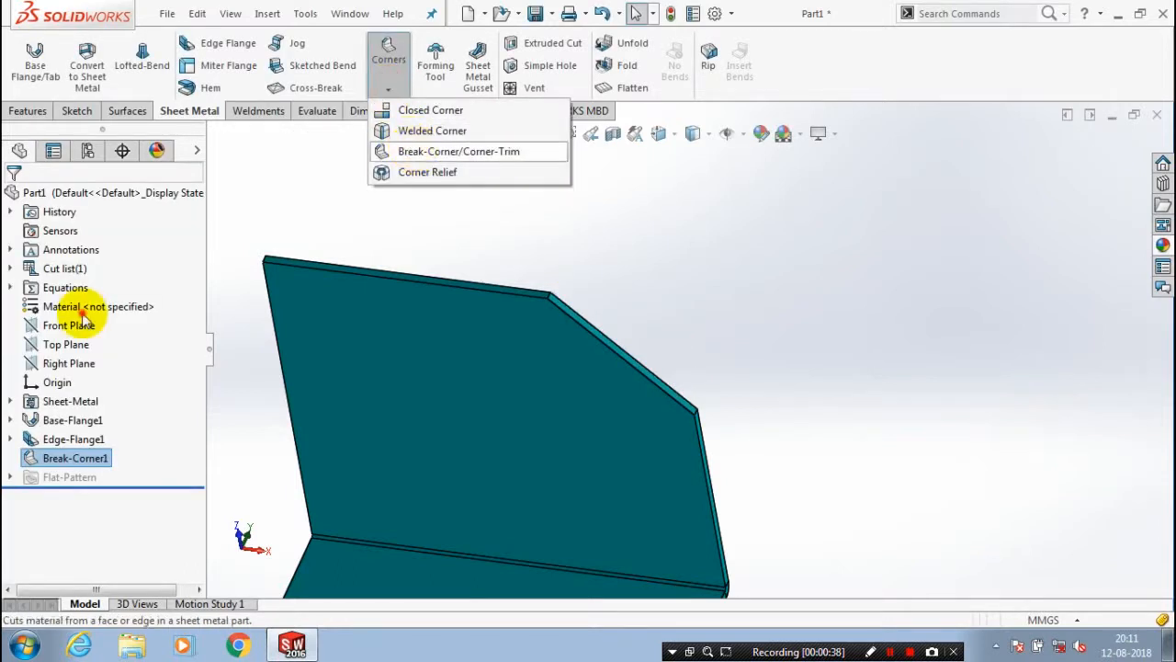
{"action": "left_click", "coordinate": [458, 151]}
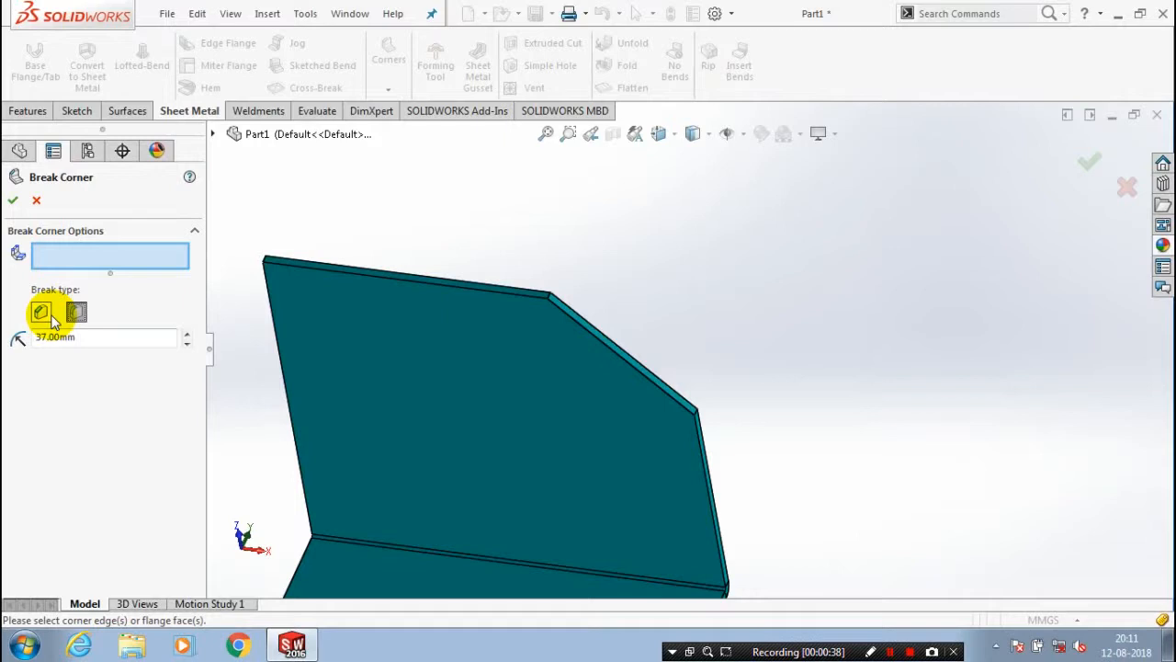
{"action": "mouse_move", "coordinate": [41, 312]}
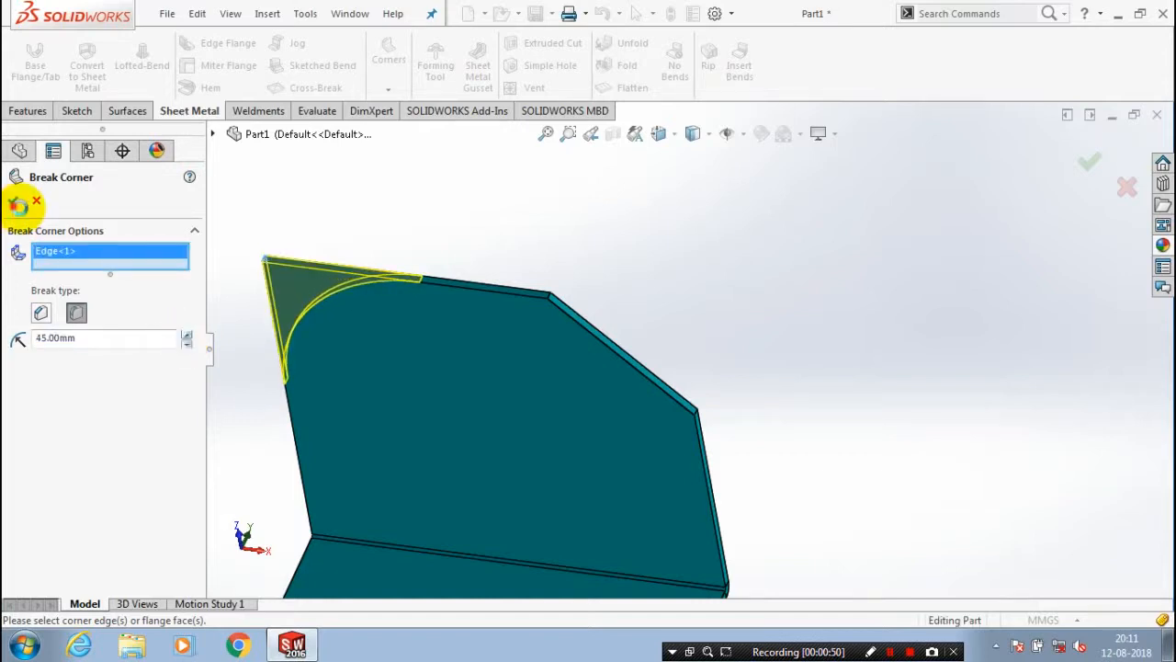
{"action": "left_click", "coordinate": [1089, 163]}
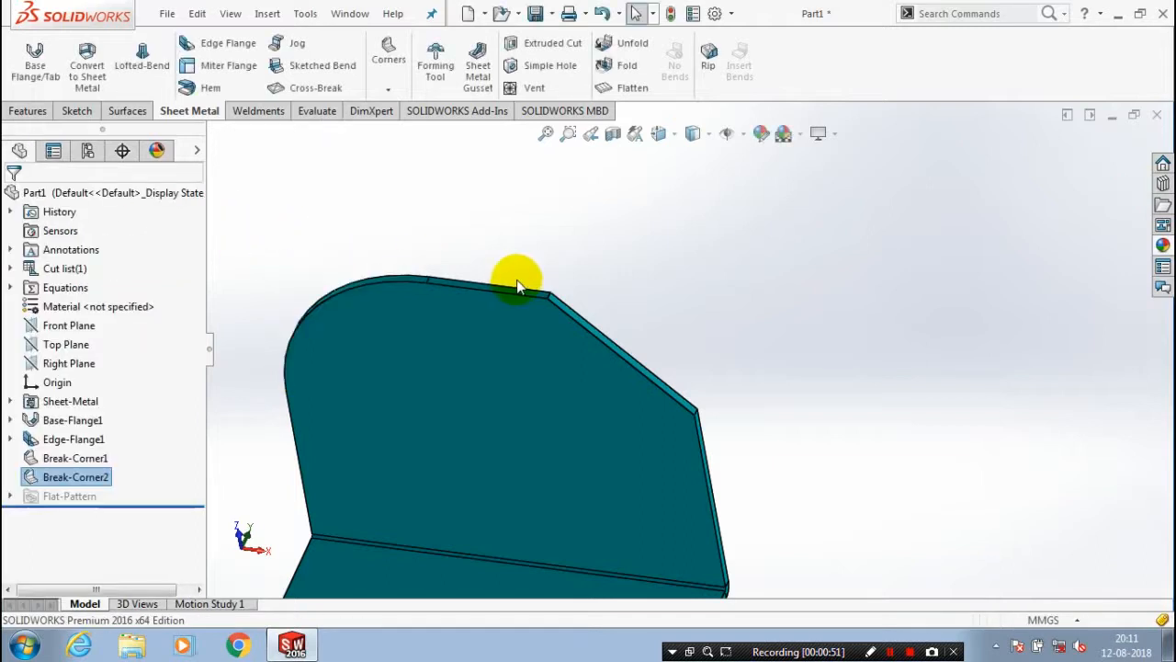